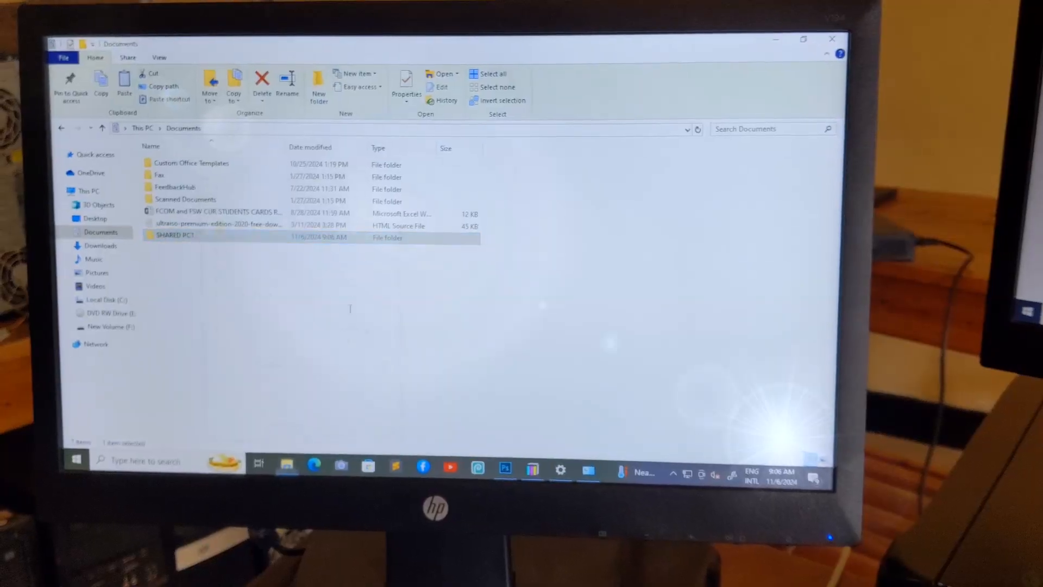
Reach the shared computer at \\192.168.10.174 and begin creating a new item in Documents.
click(402, 458)
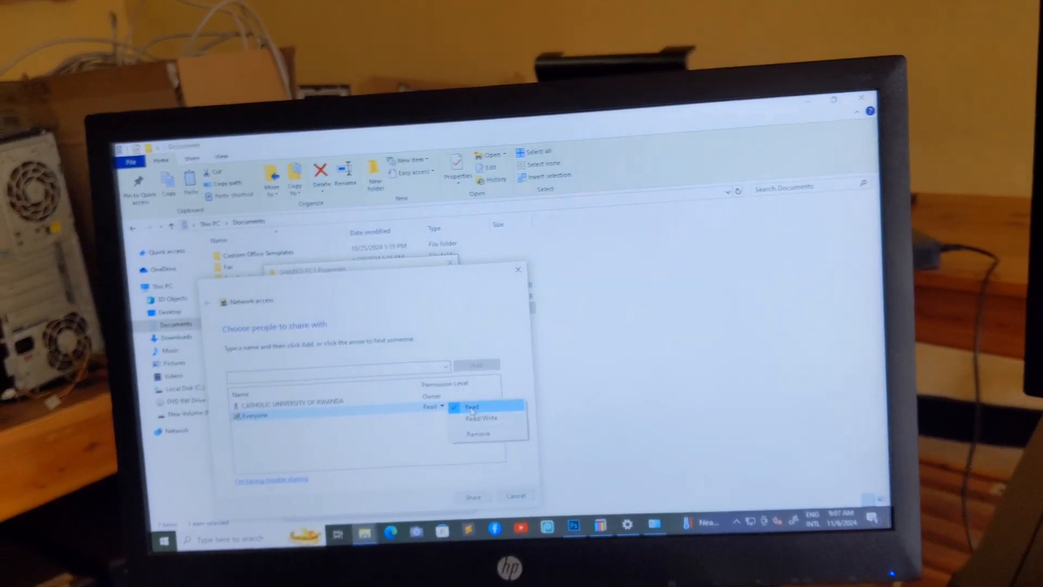
click(480, 417)
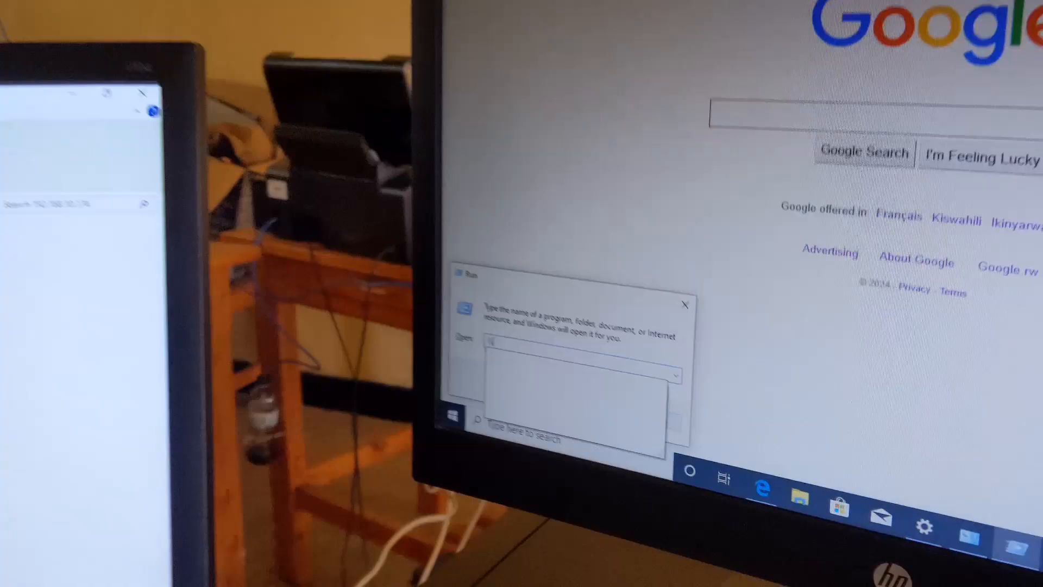
text(\\192.)
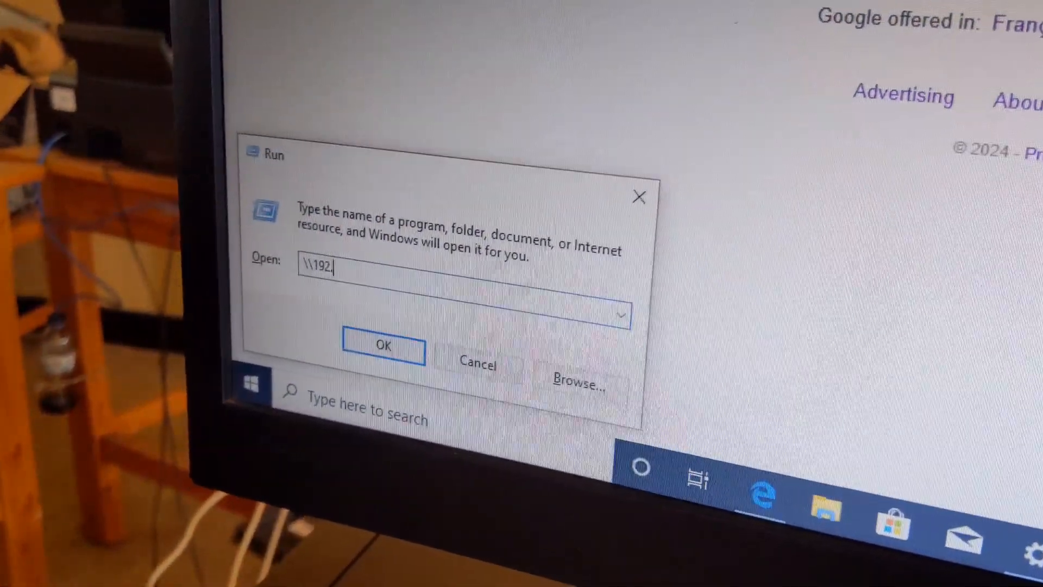
text(168.10.174)
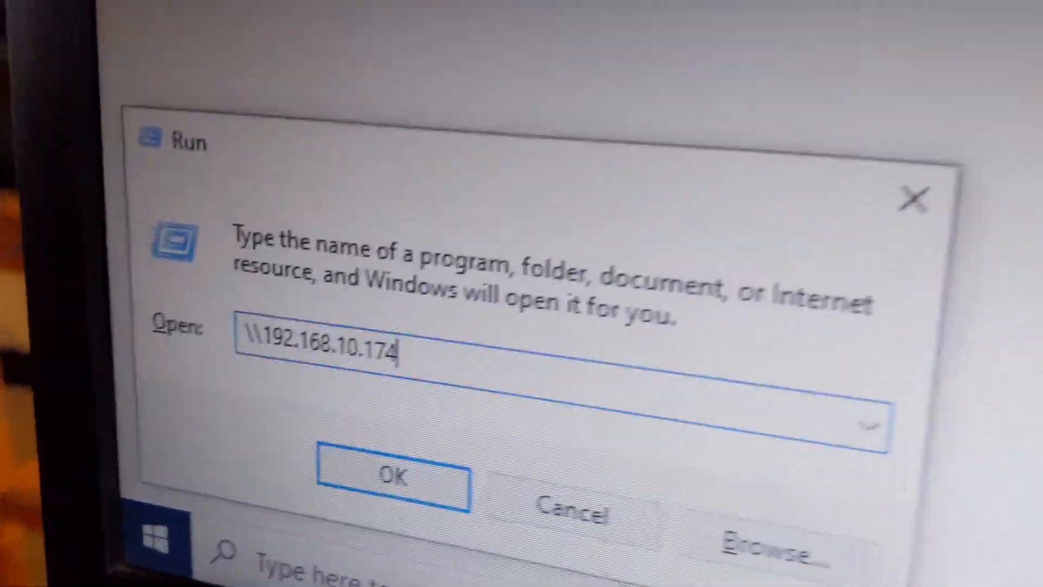
click(390, 476)
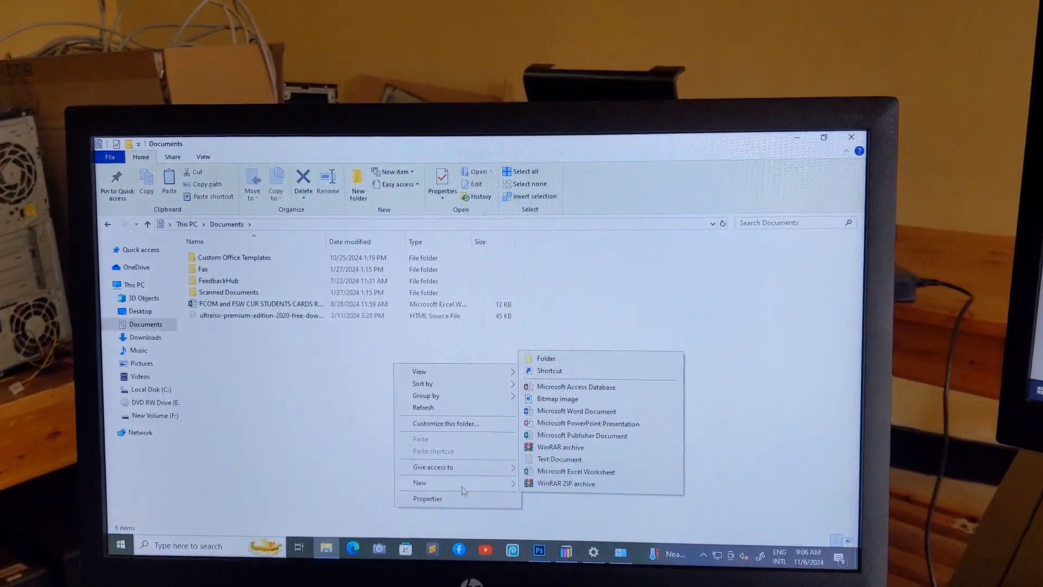
Create a folder named SHARED PC1 in Documents and start sharing it with specific people.
click(545, 357)
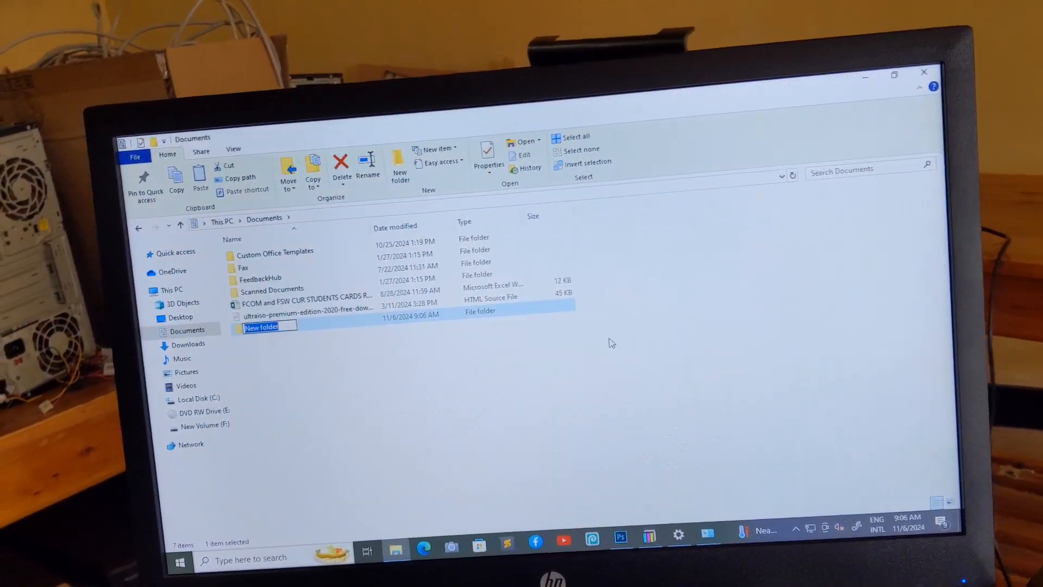
text(SHARED P)
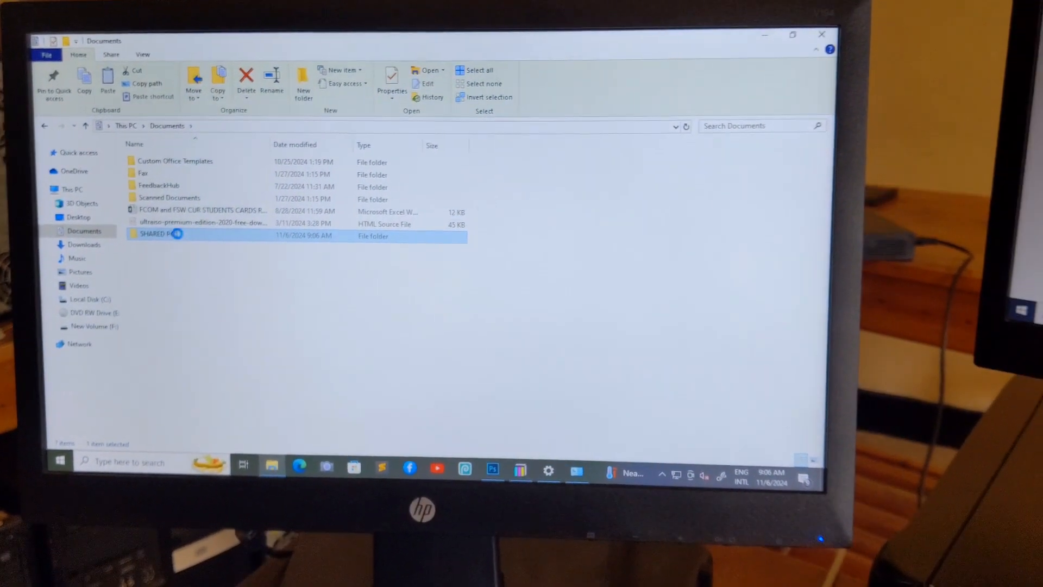
click(391, 79)
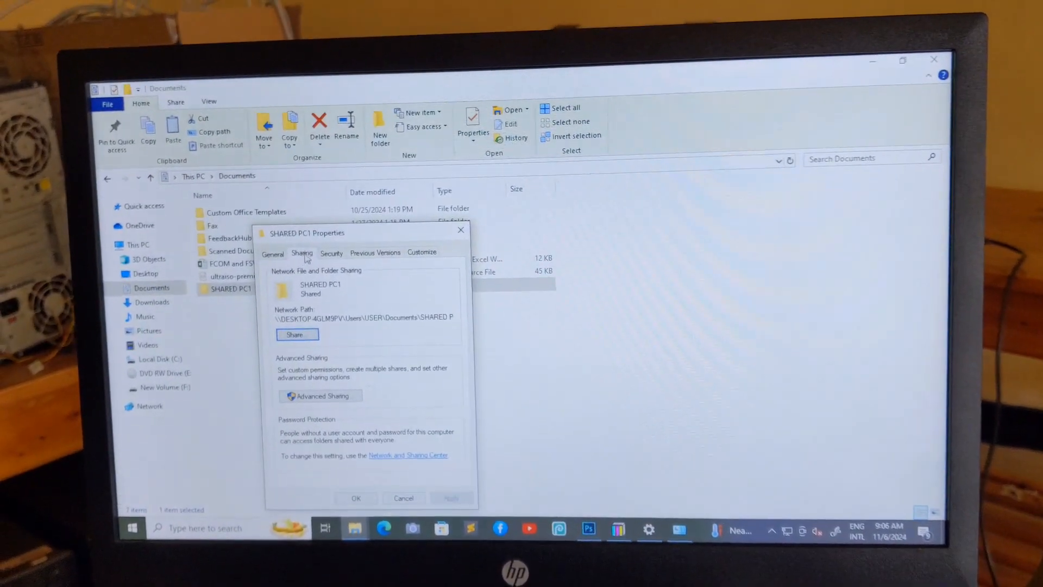
click(296, 334)
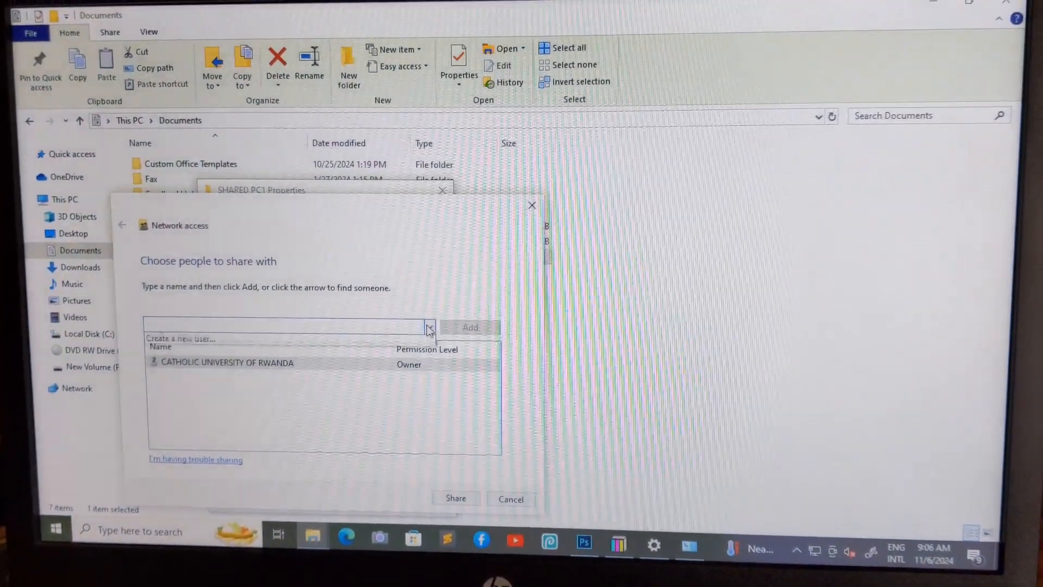
Add Everyone with Read/Write permission and confirm sharing SHARED PC1.
click(431, 327)
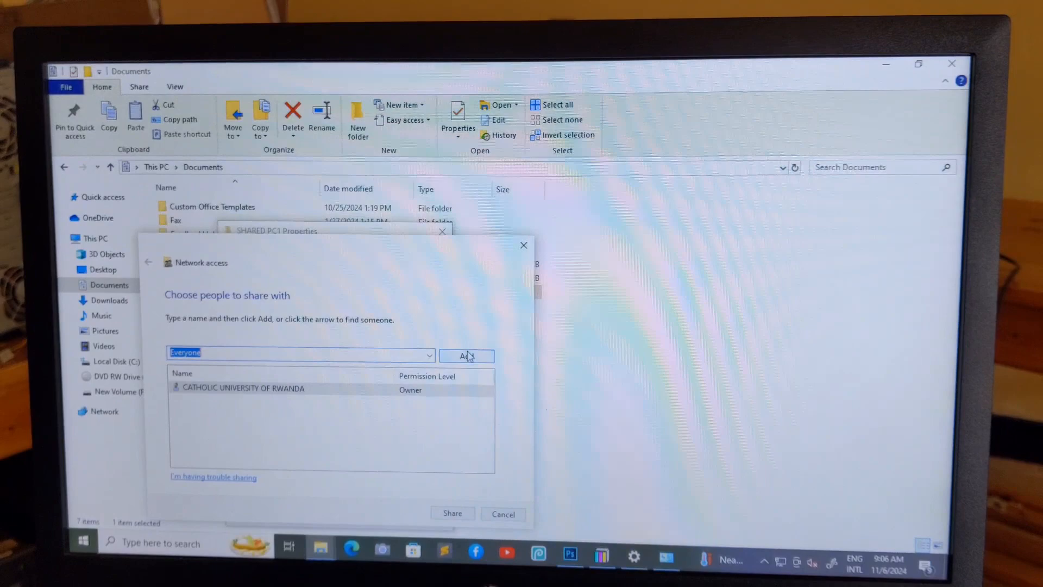
click(466, 355)
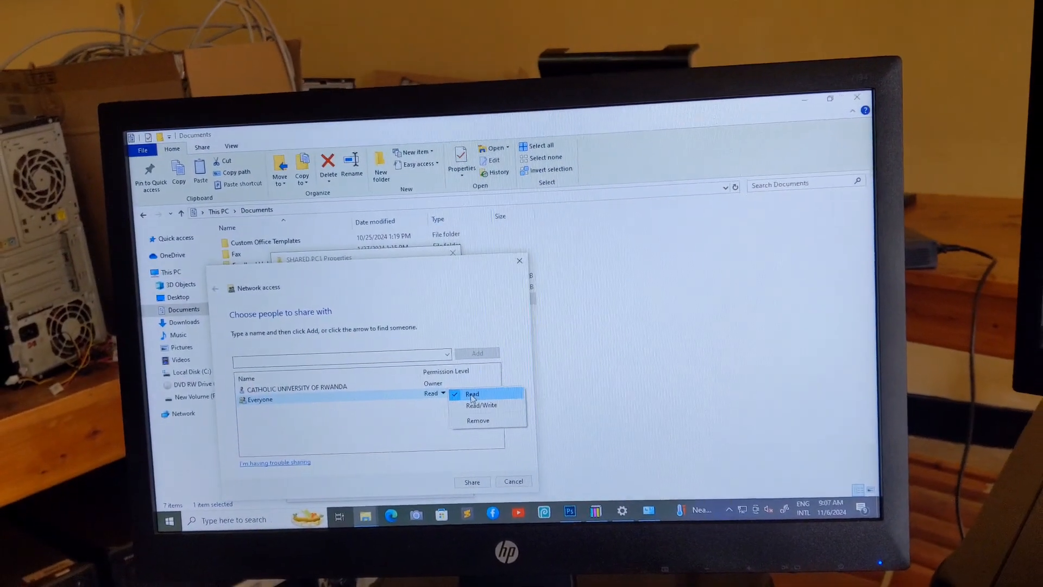
click(480, 404)
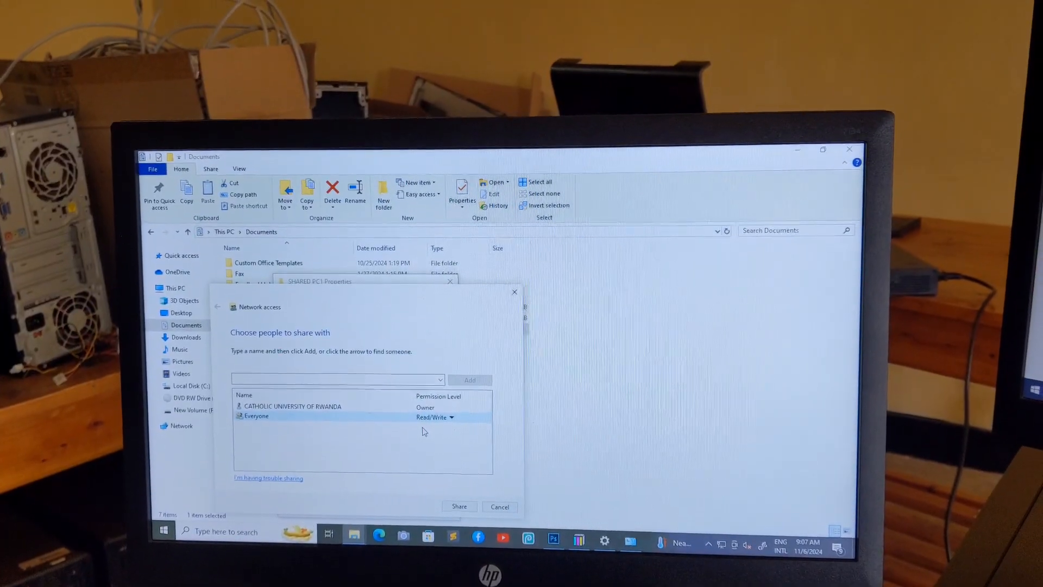
click(459, 506)
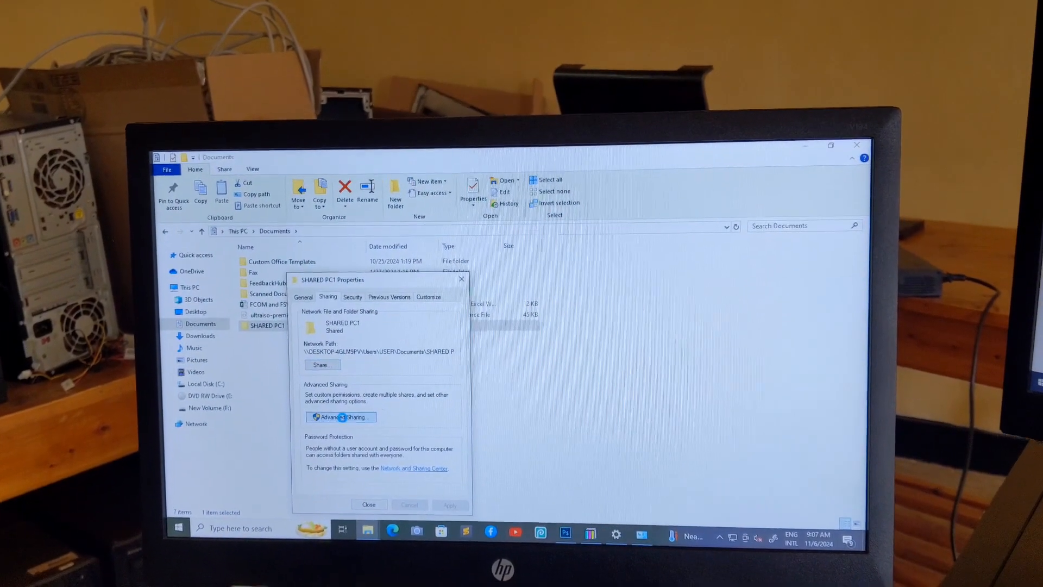
Enable 'Share this folder' in Advanced Sharing for SHARED PC1 and review its permissions.
click(340, 416)
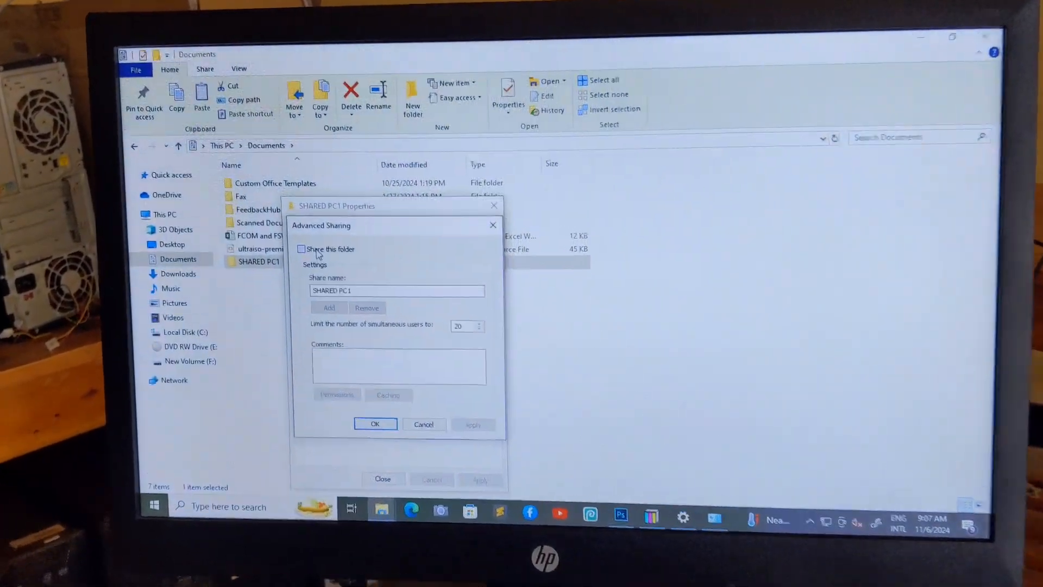
click(301, 249)
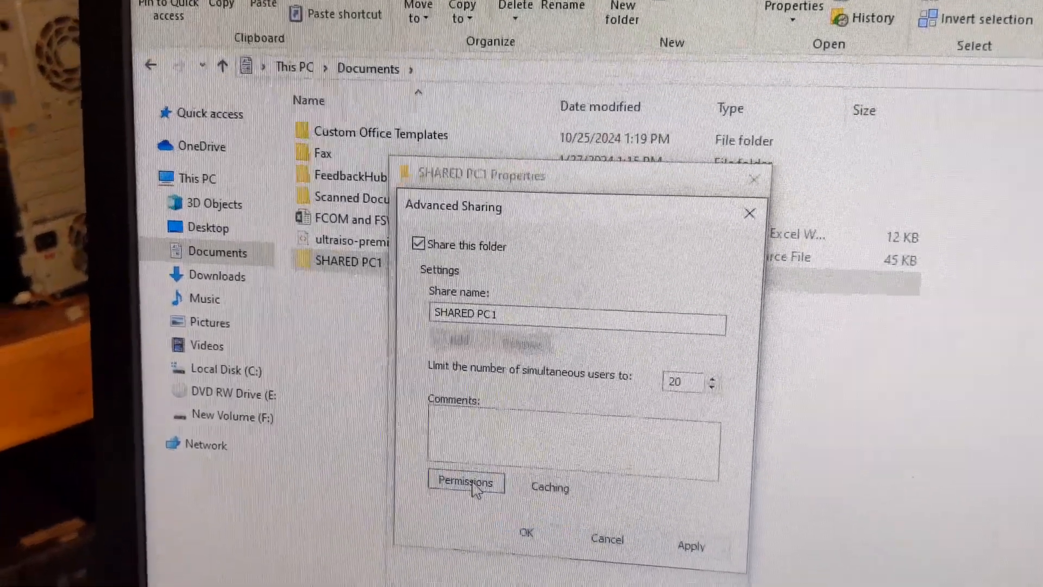
click(466, 481)
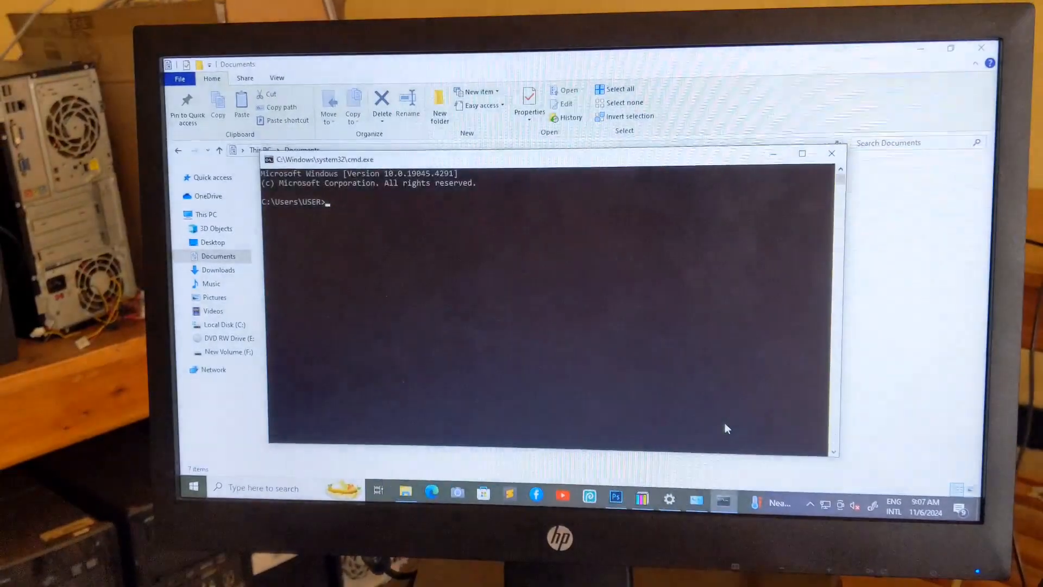
Run IPCONFIG to reveal the IPv4 address 192.168.10.174, then start Run on the other PC.
text(IPCONFIG)
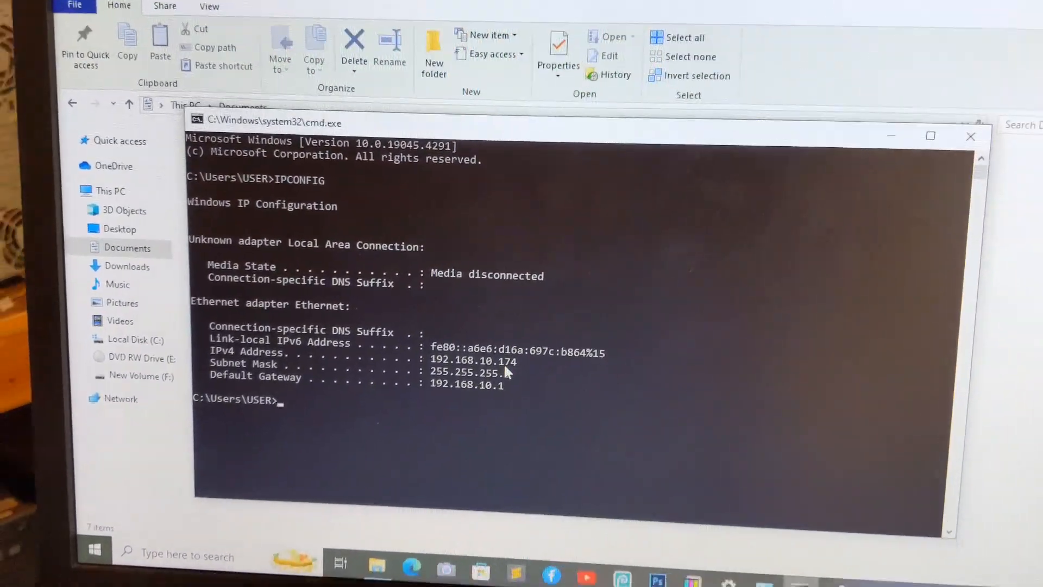
key(Win+r)
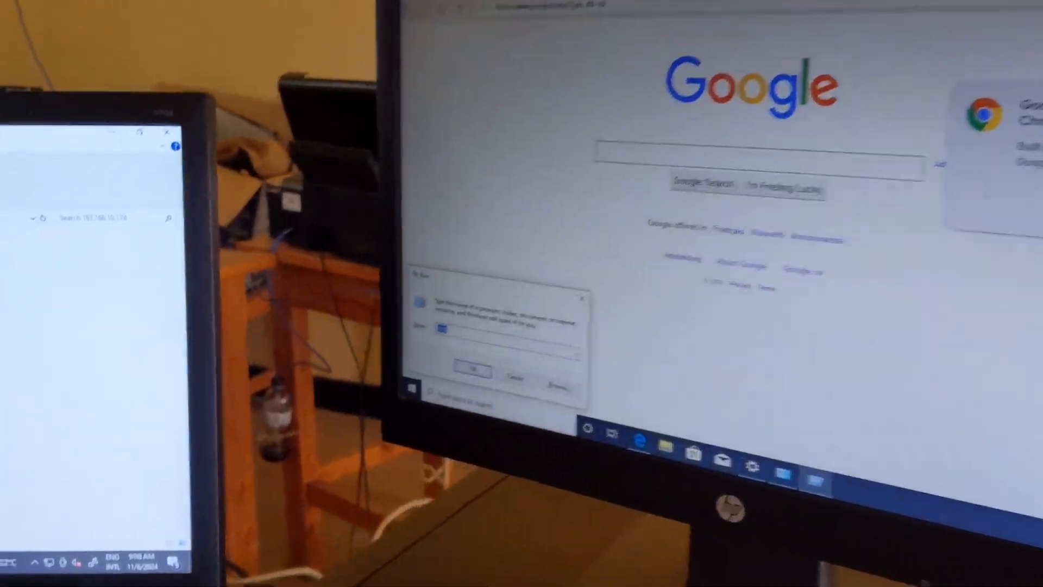
From the second PC, open \\192.168.10.174 via Run and enter its shared pc1 folder.
text(\\192.168.10.)
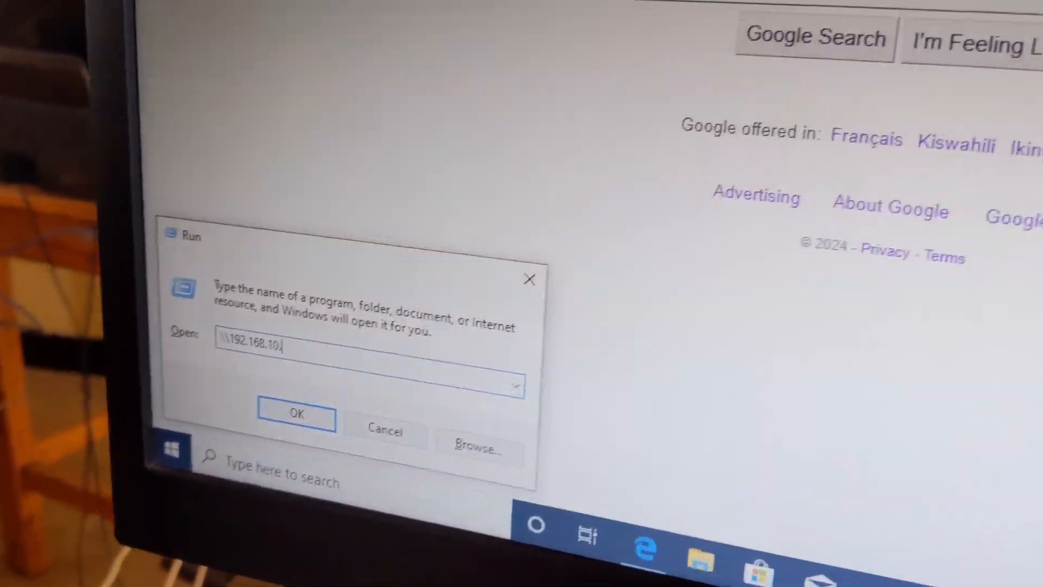
text(174)
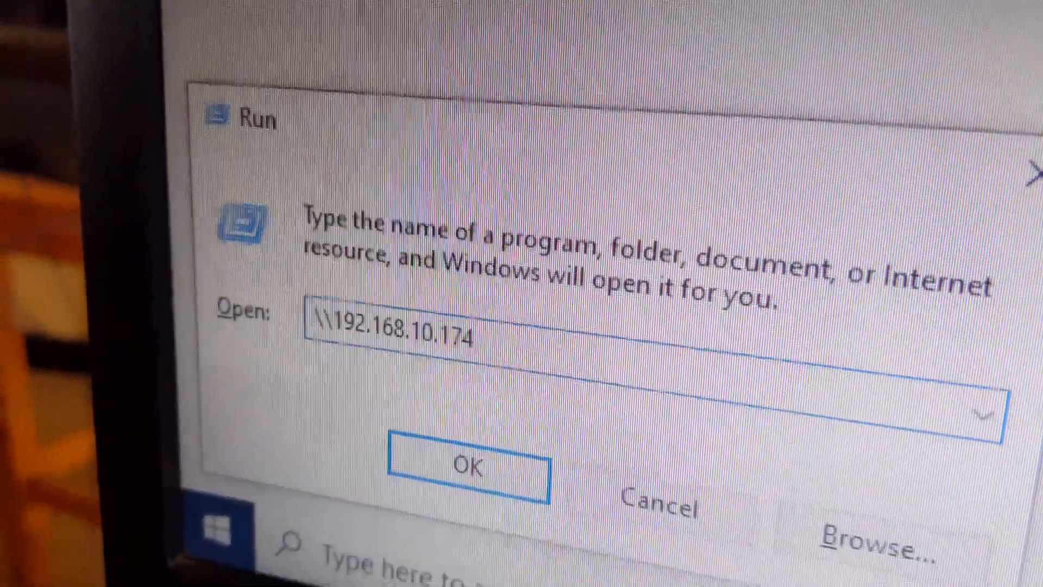
click(468, 466)
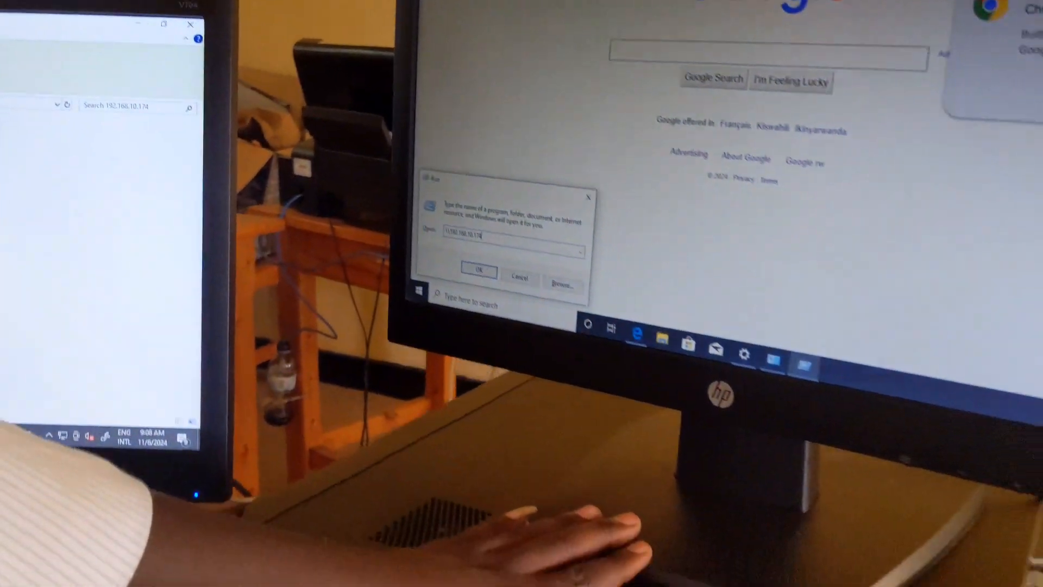
click(478, 272)
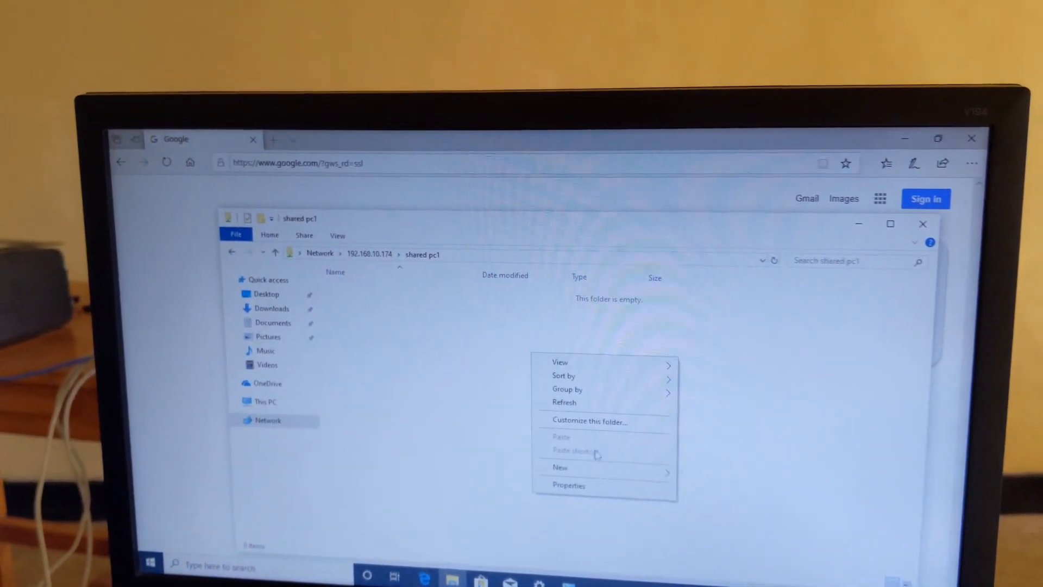
Create a folder named 'my file' inside the networked shared pc1 folder.
click(560, 466)
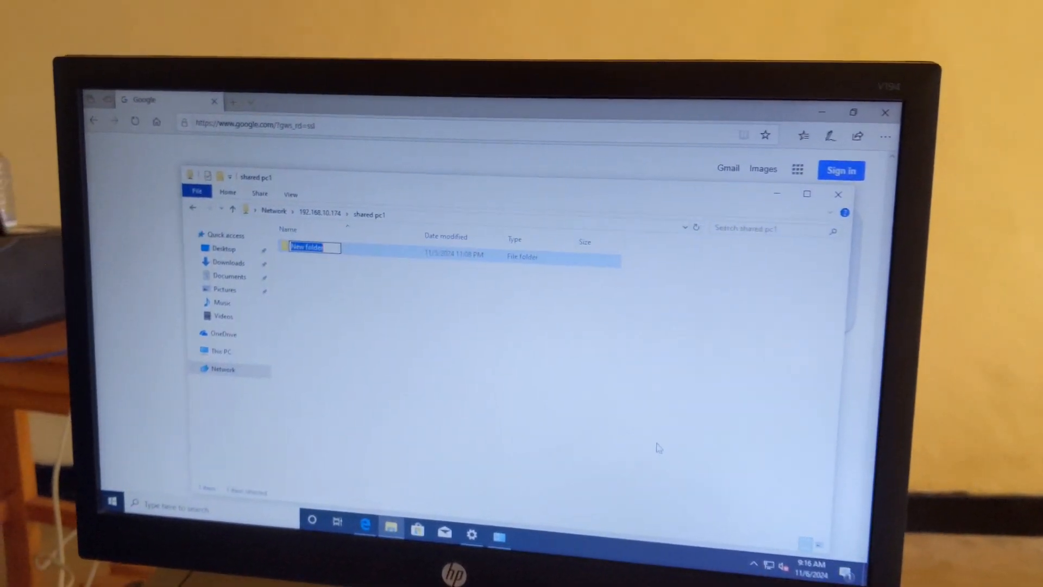
text(my)
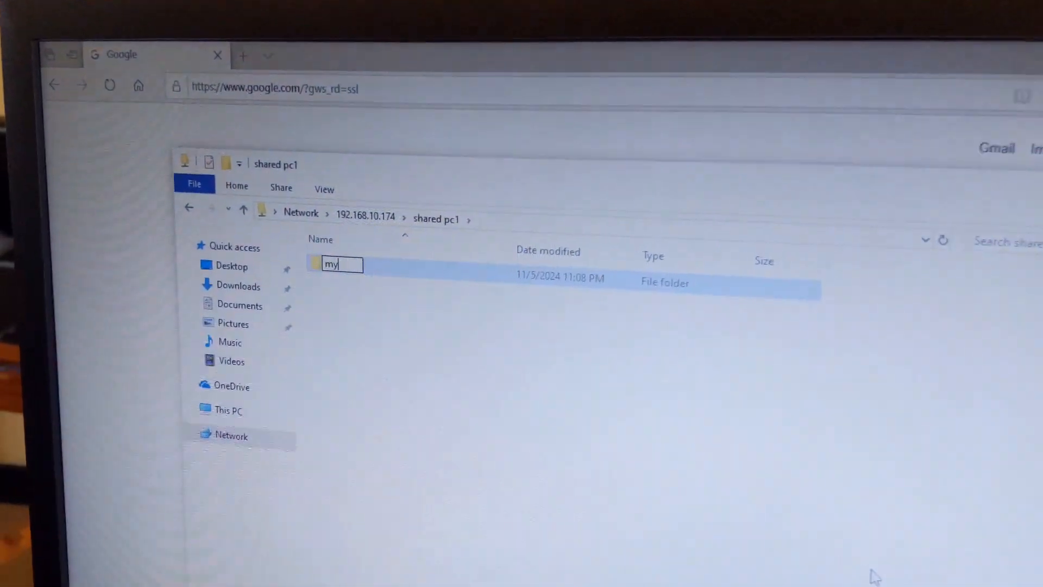
text(file)
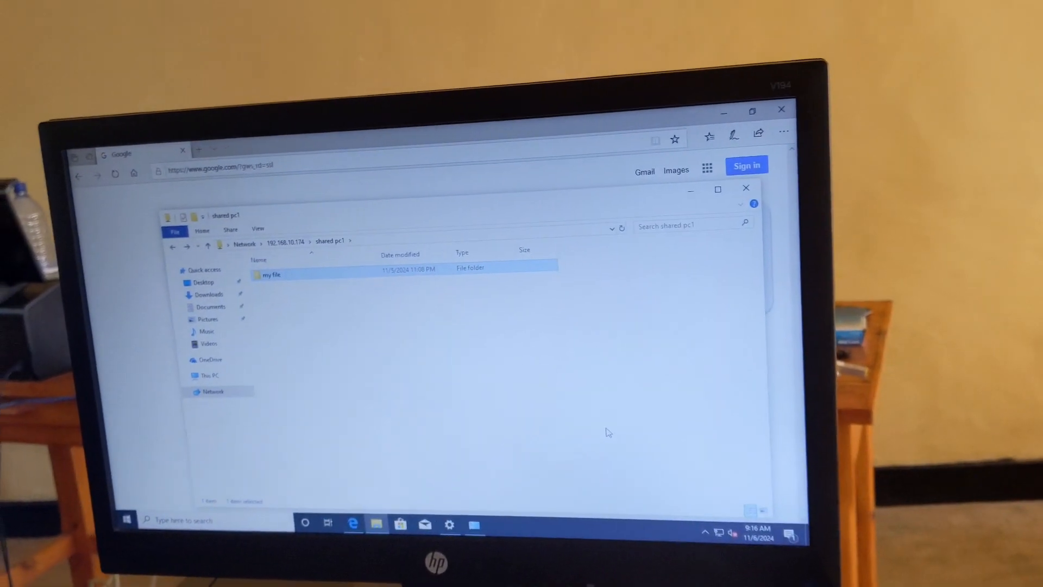
right_click(605, 432)
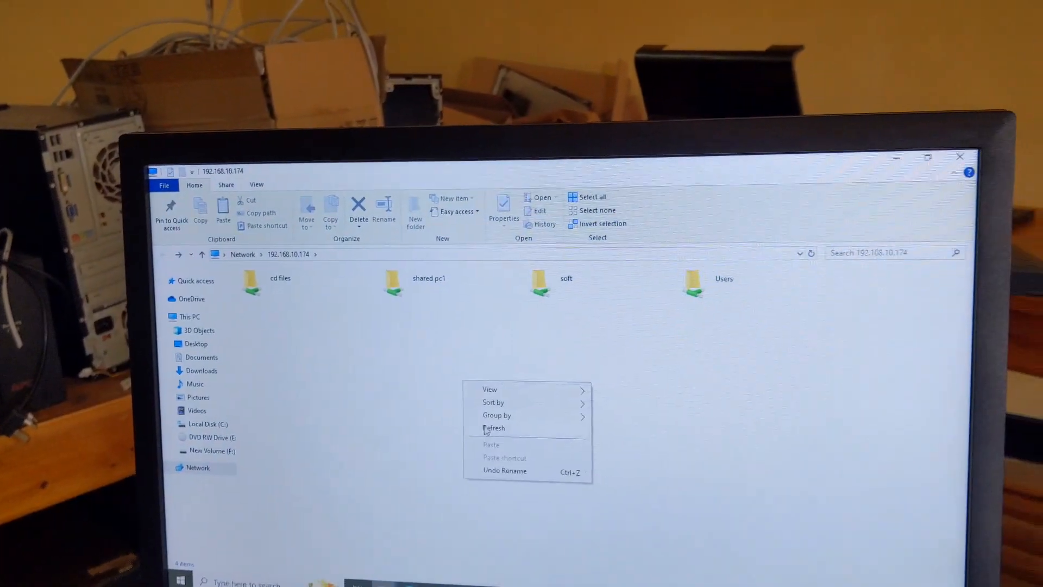
On the host PC, open SHARED PC1 in Documents and its 'my file' folder to confirm it arrived.
double_click(428, 282)
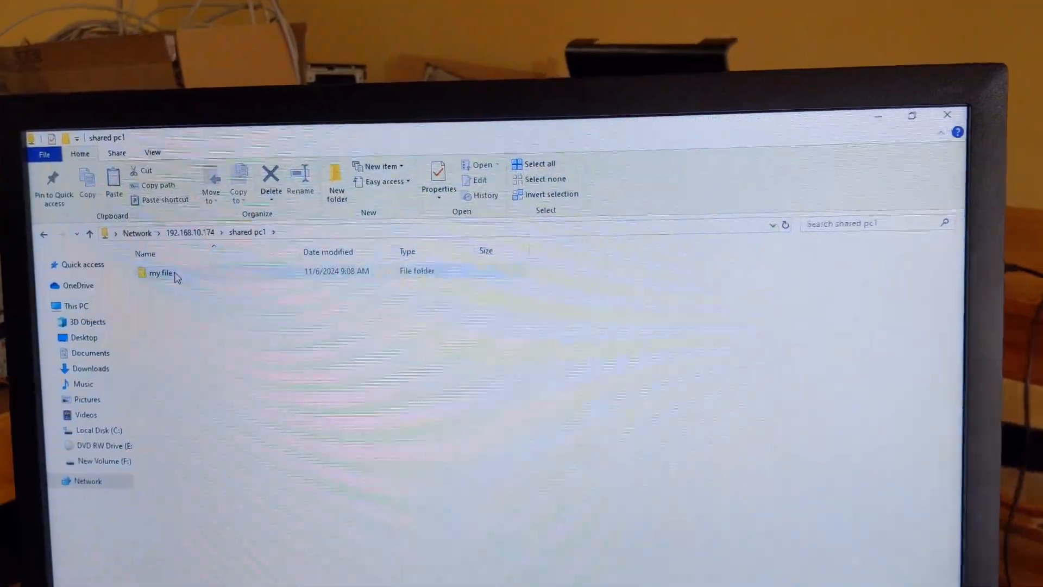
double_click(160, 273)
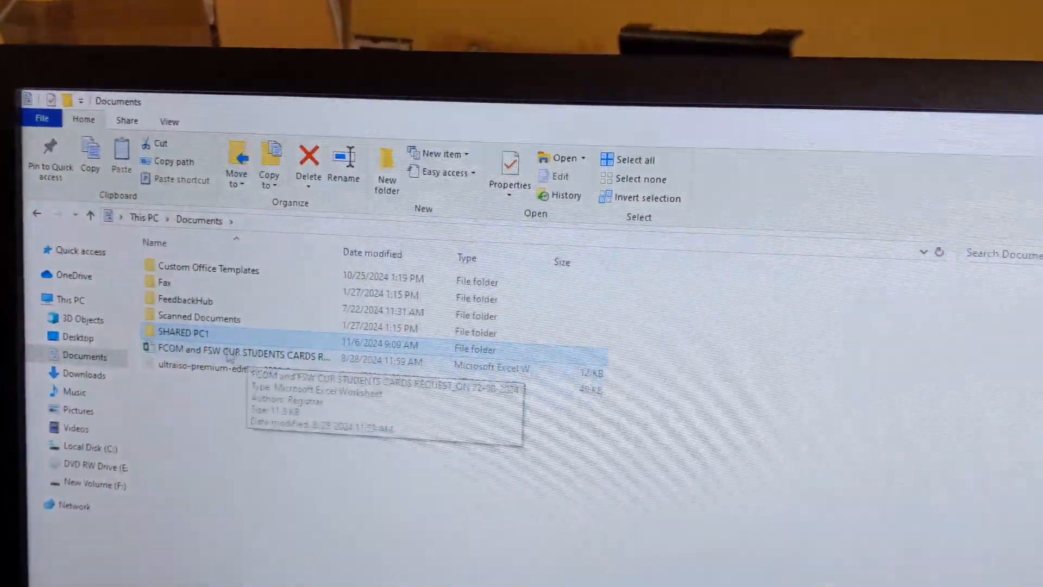
double_click(183, 332)
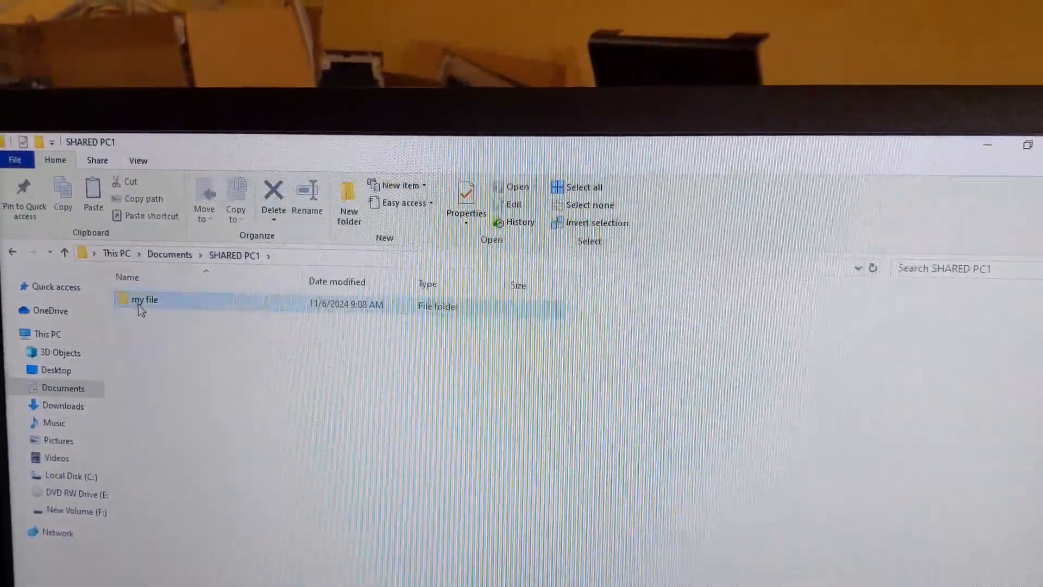
double_click(144, 299)
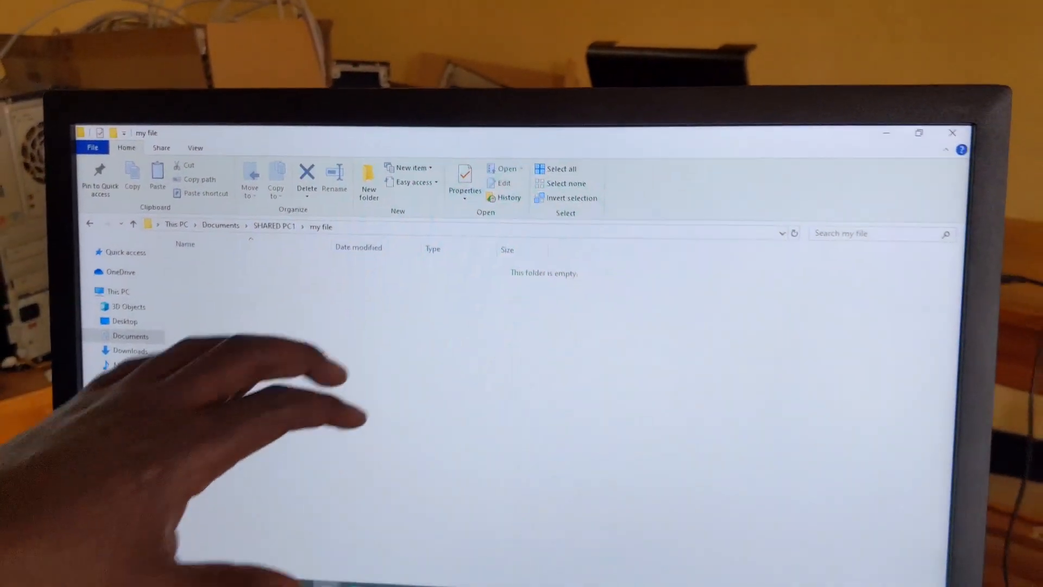